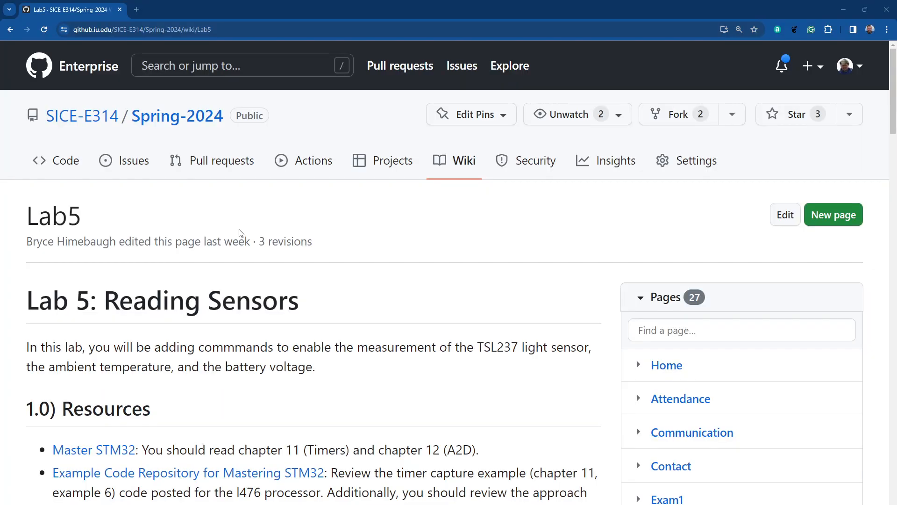
mouse_move(432, 308)
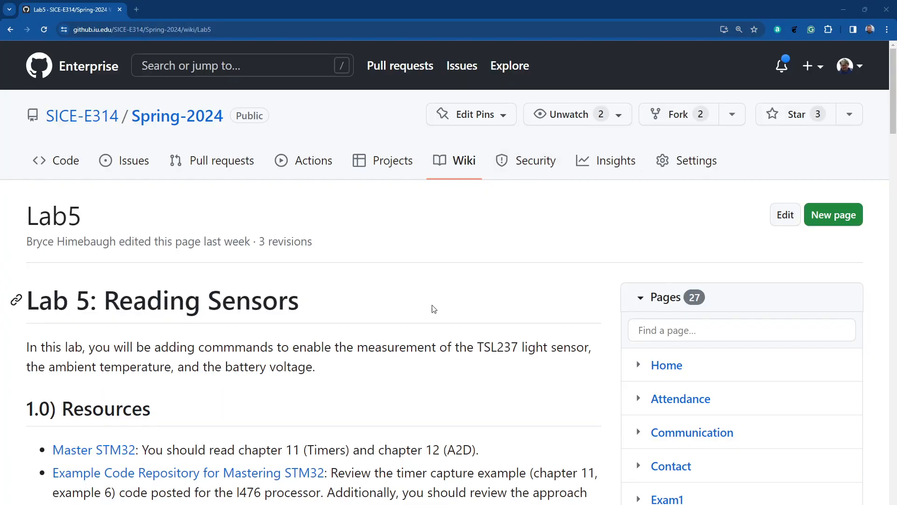
scroll("down", 3)
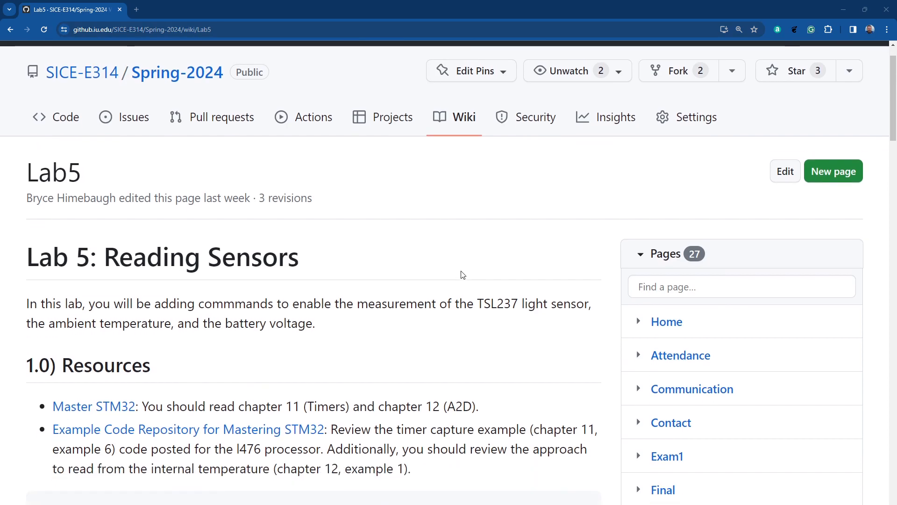
scroll("down", 3)
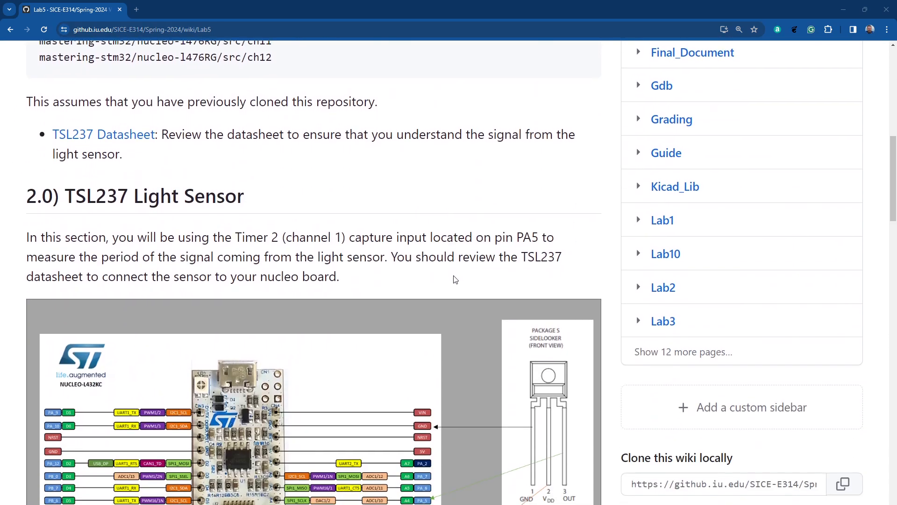
scroll("down", 3)
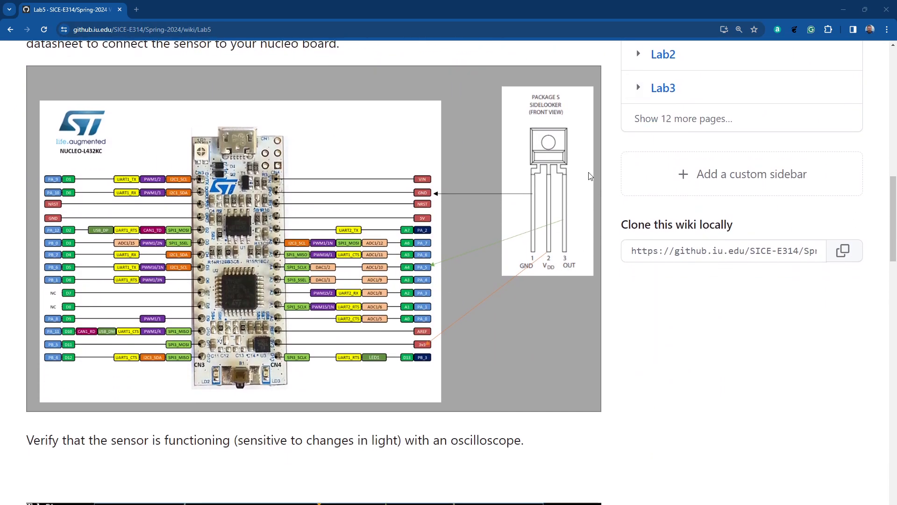
mouse_move(499, 172)
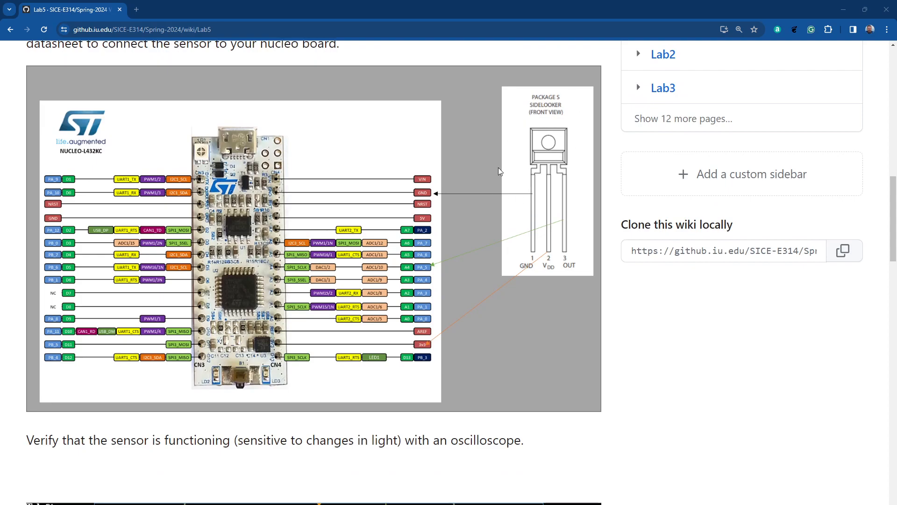
mouse_move(530, 201)
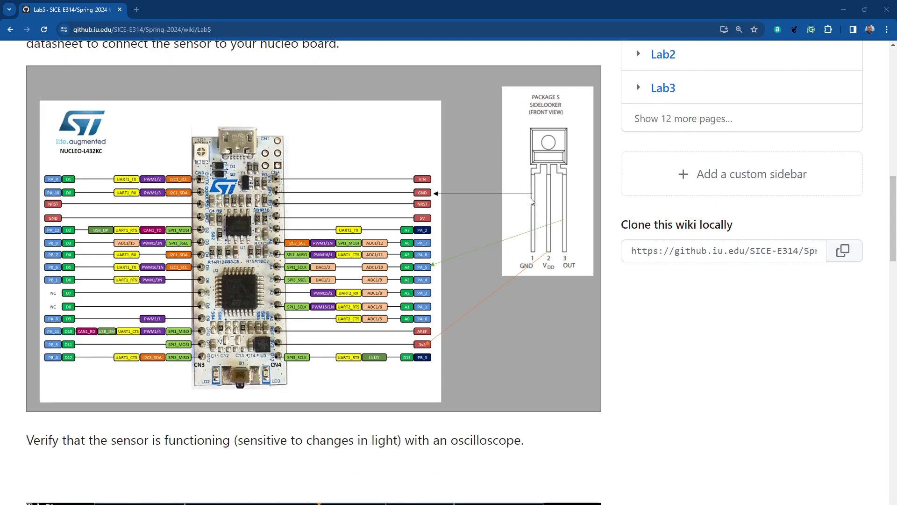
mouse_move(494, 268)
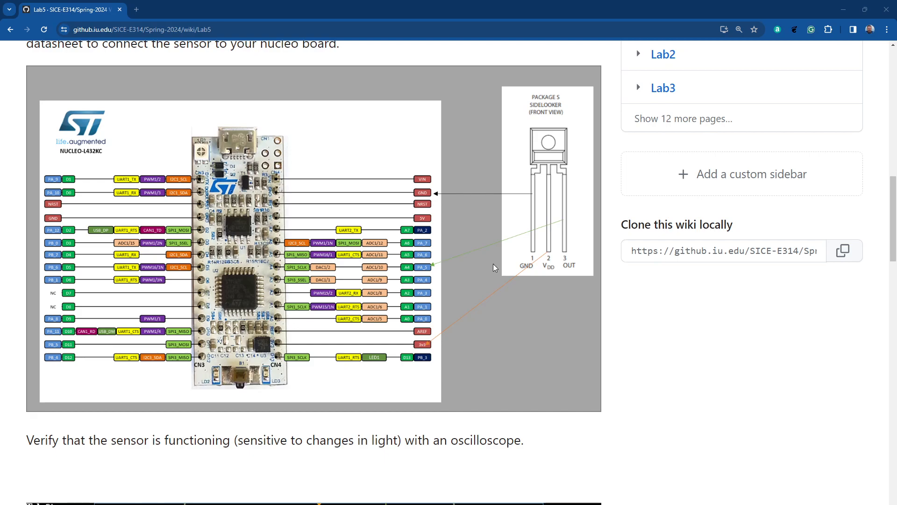
mouse_move(432, 349)
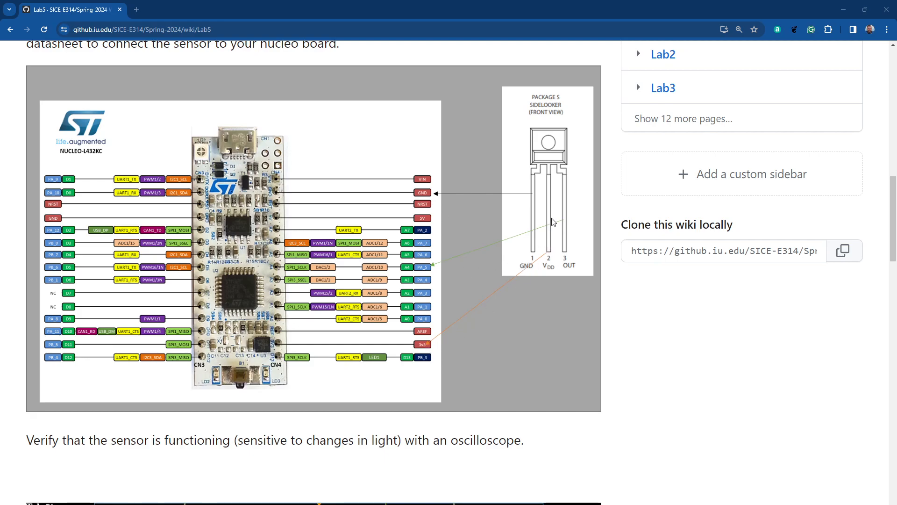
mouse_move(562, 226)
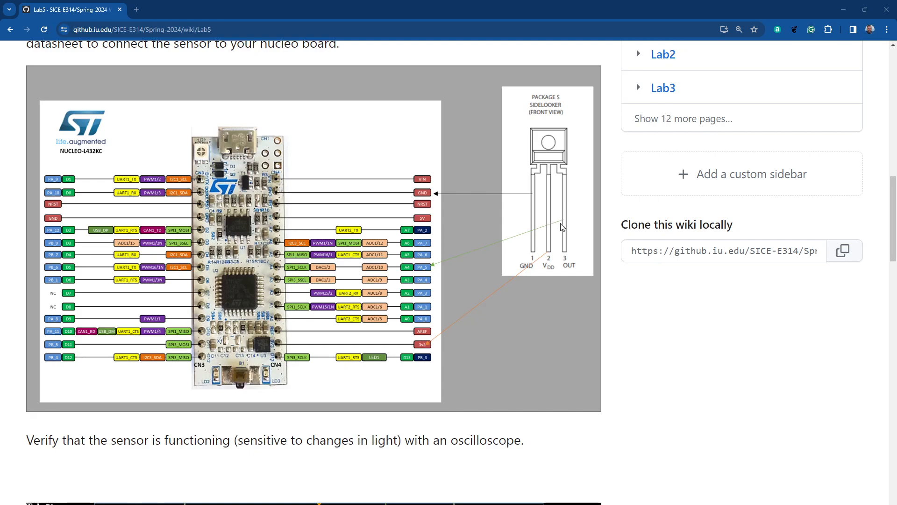
mouse_move(564, 222)
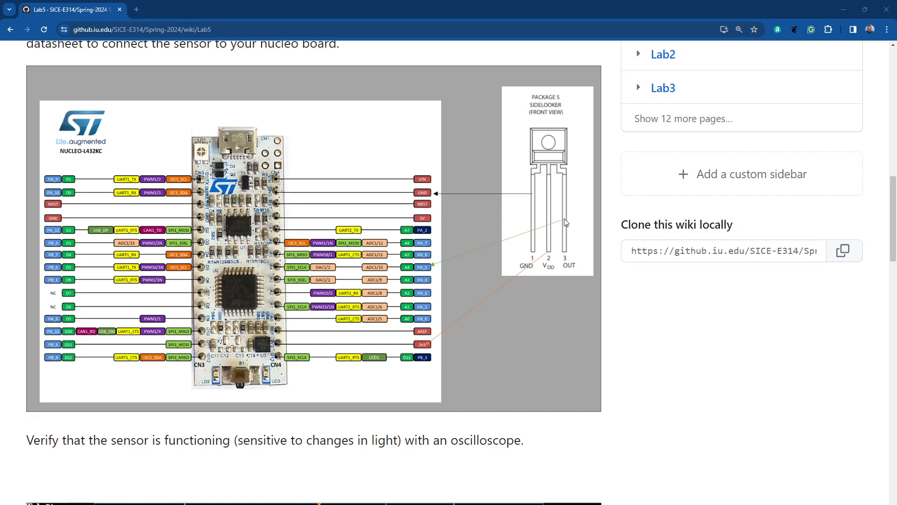
mouse_move(427, 273)
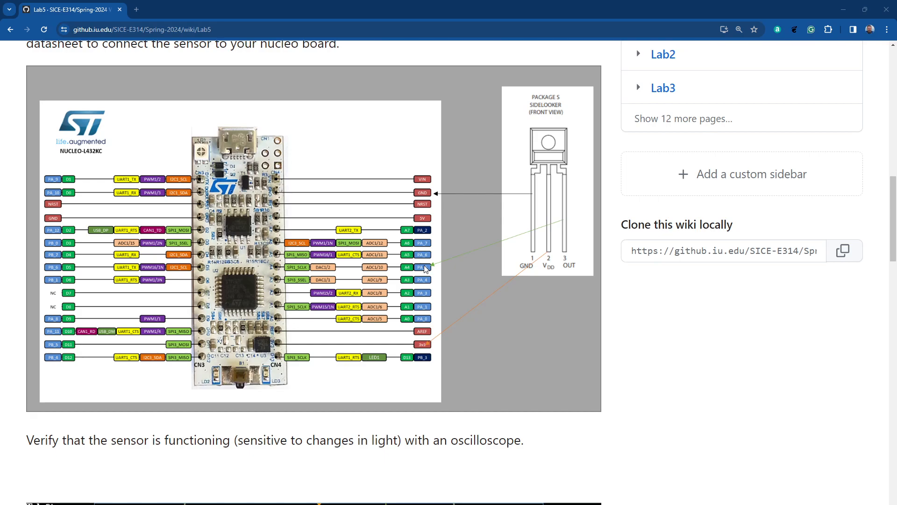
mouse_move(577, 288)
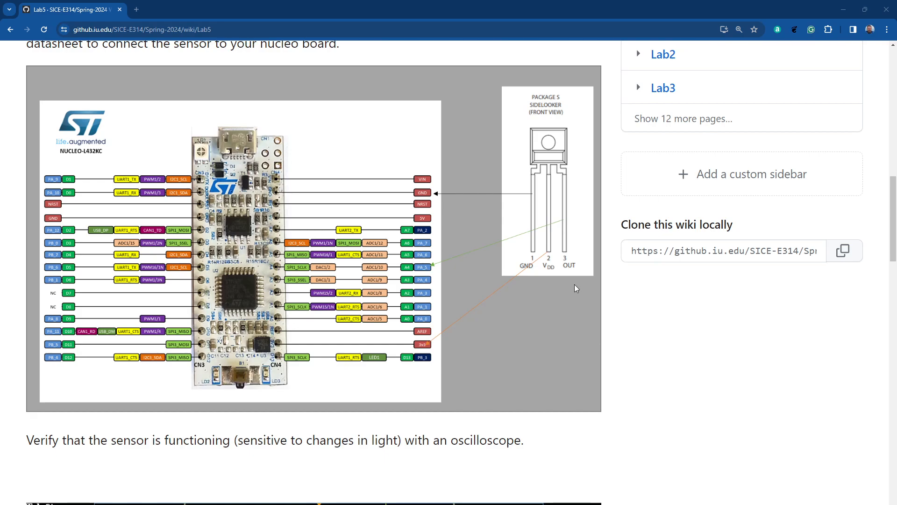
mouse_move(569, 249)
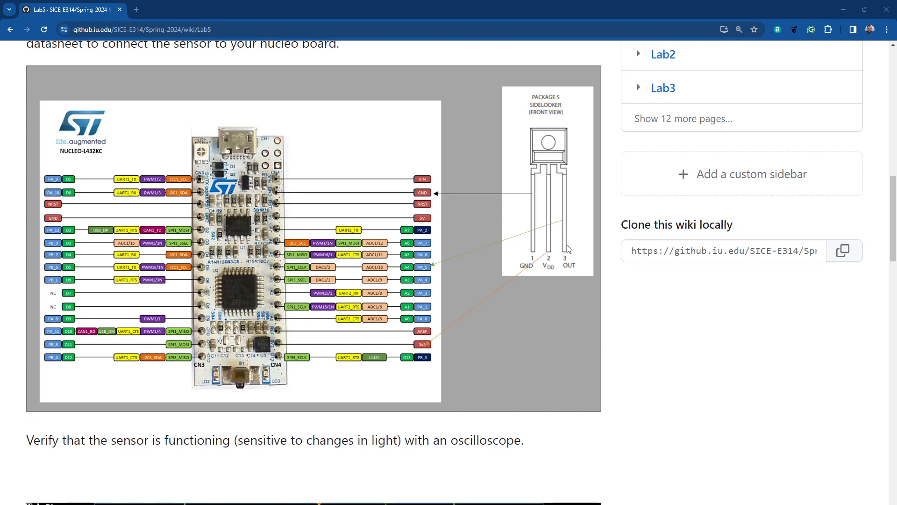
mouse_move(473, 342)
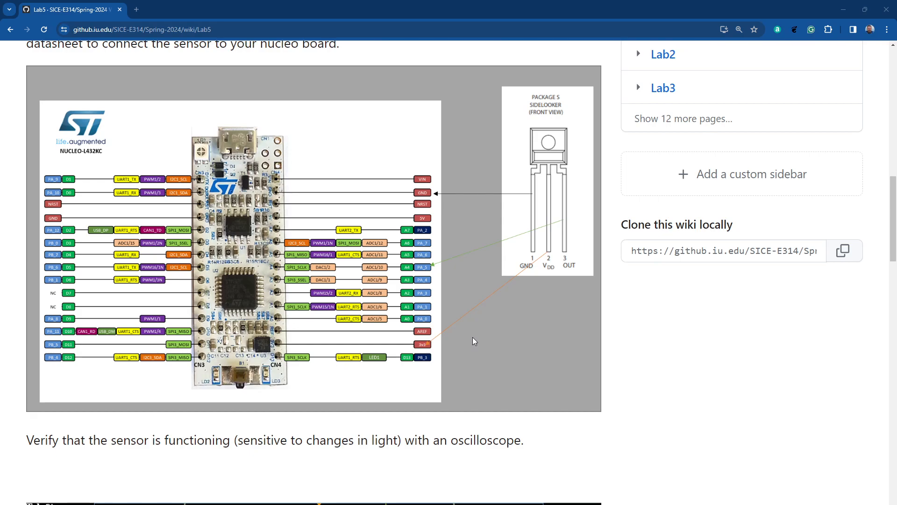
mouse_move(436, 381)
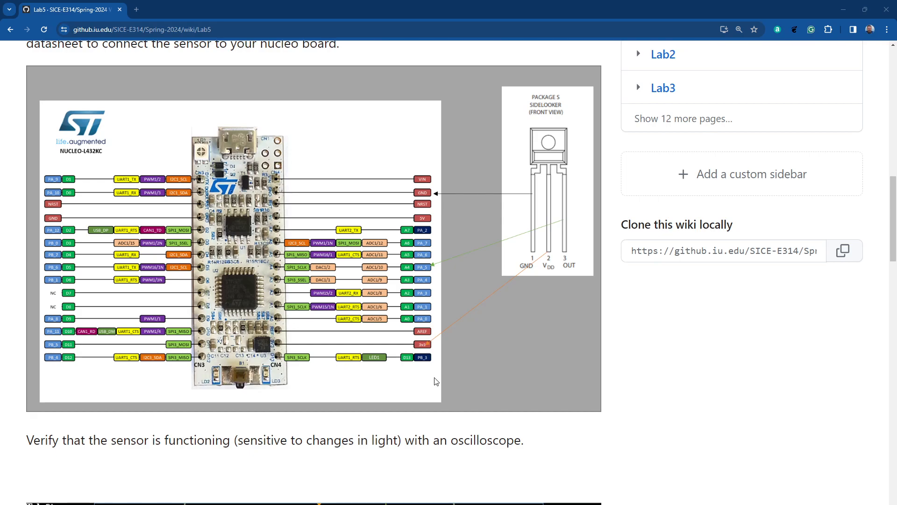